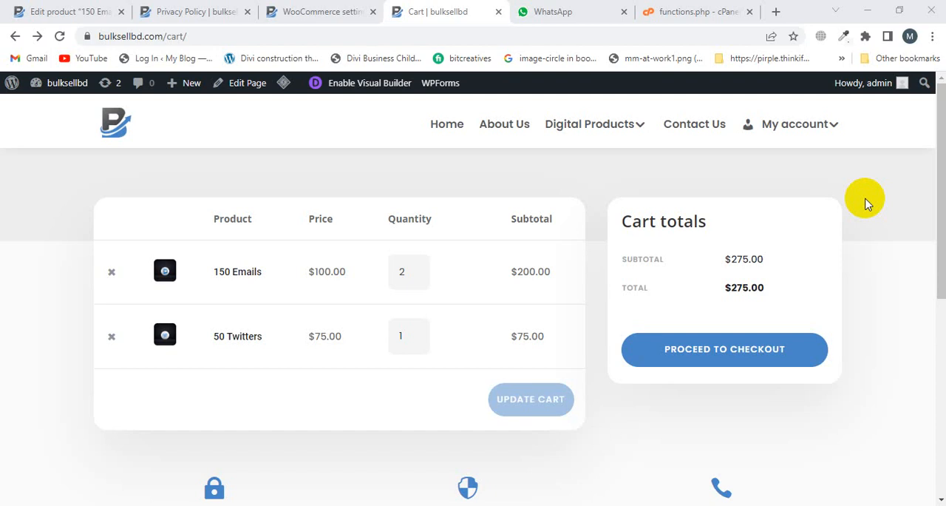
mouse_move(320, 178)
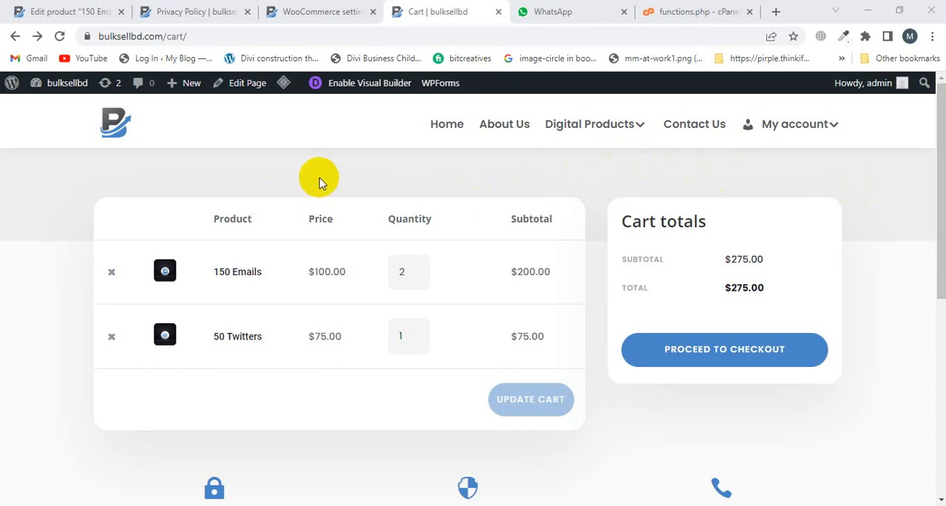
mouse_move(225, 275)
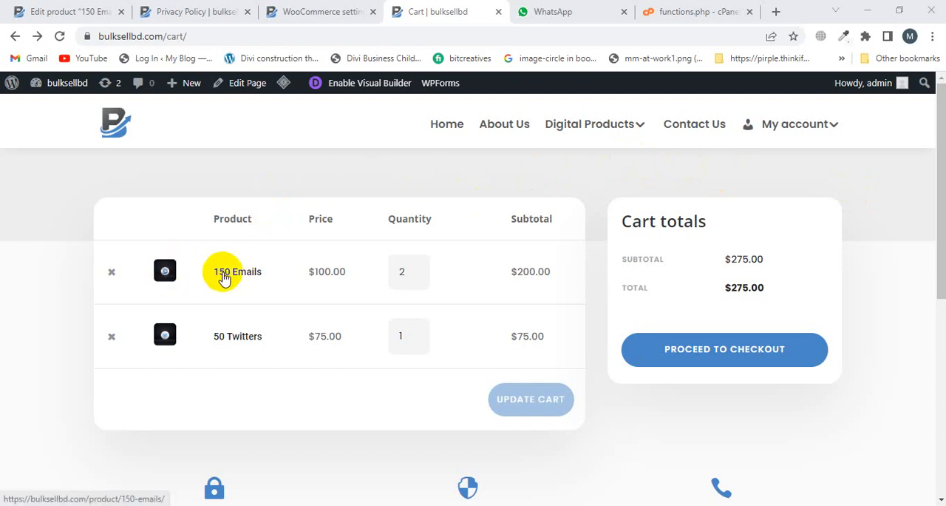
mouse_move(203, 242)
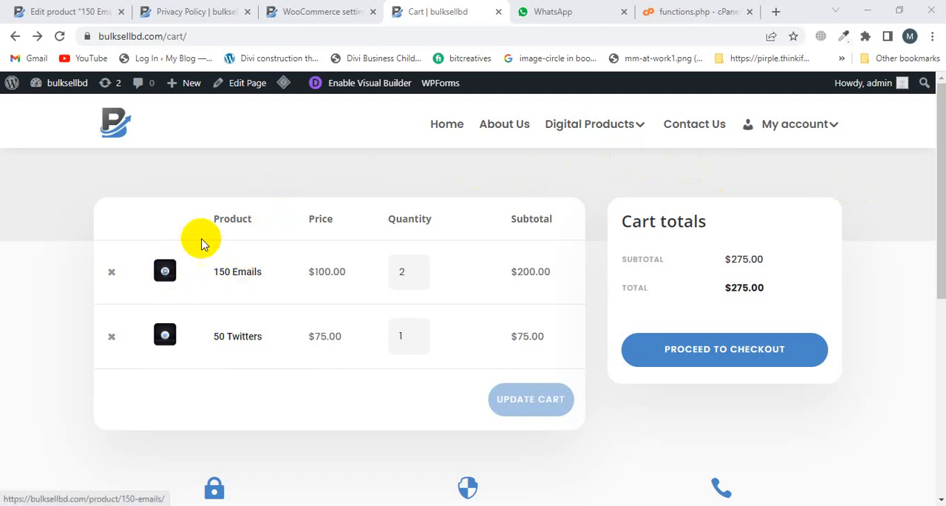
mouse_move(206, 289)
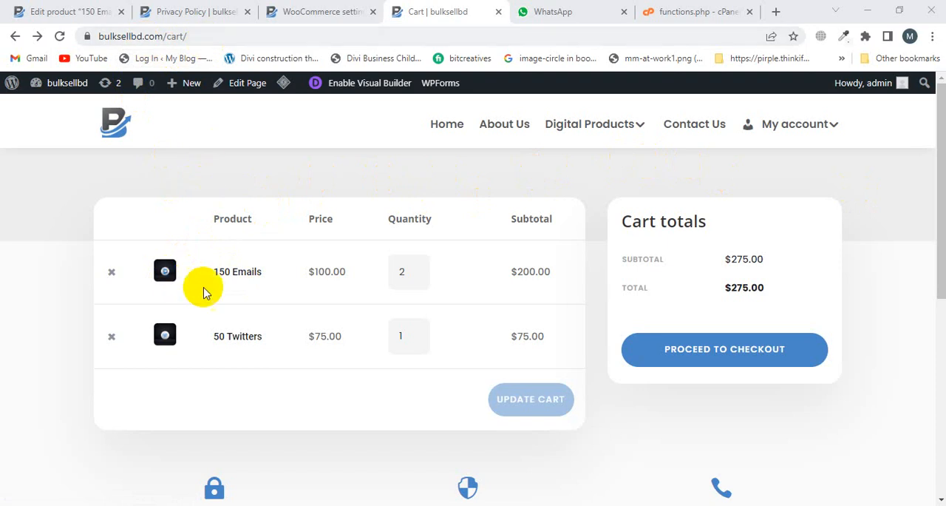
mouse_move(165, 272)
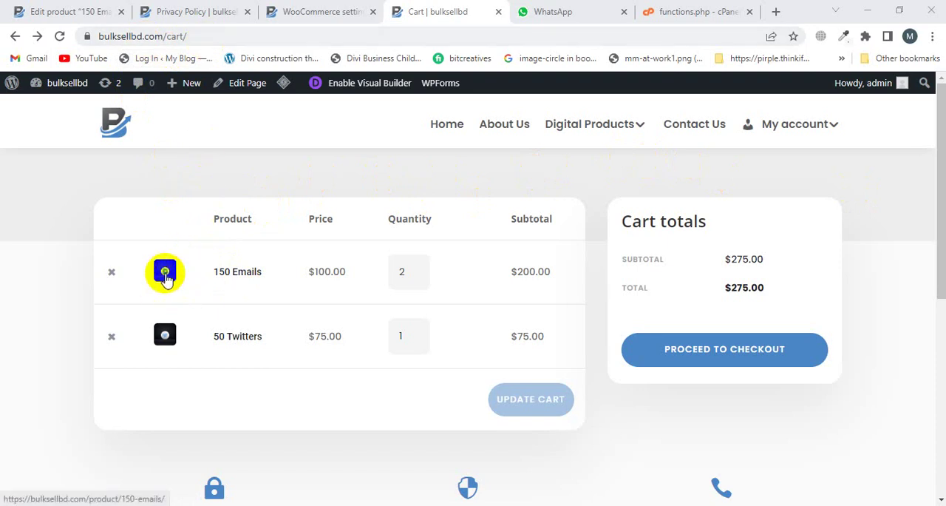
- On the cart page, test whether the product image and title open the product page
click(165, 272)
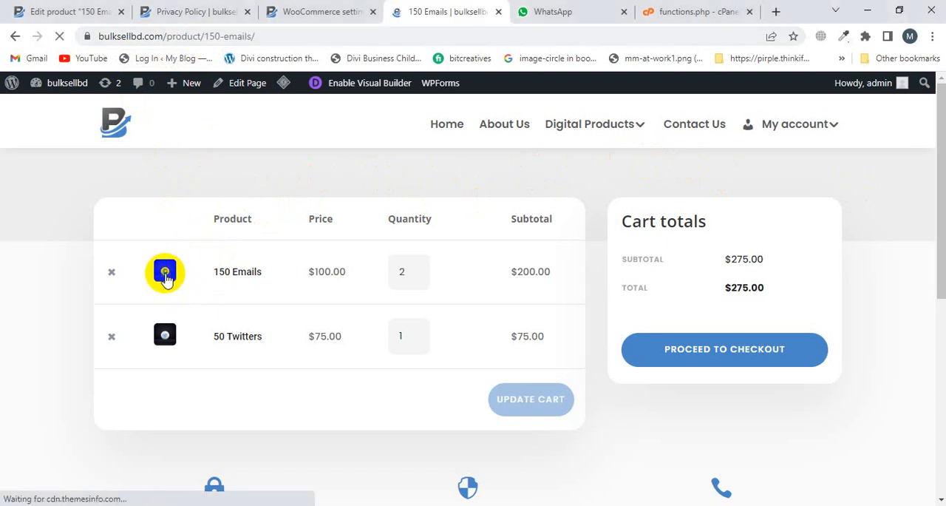
click(164, 271)
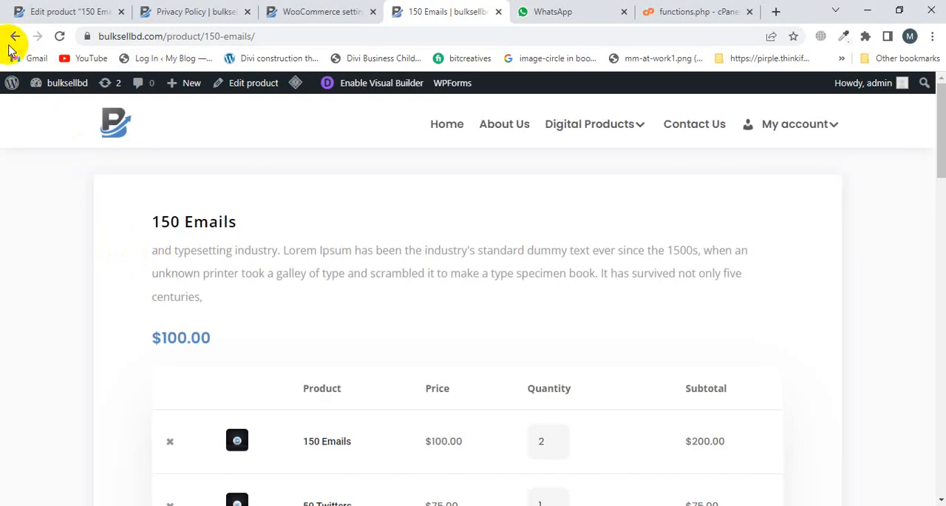
click(16, 36)
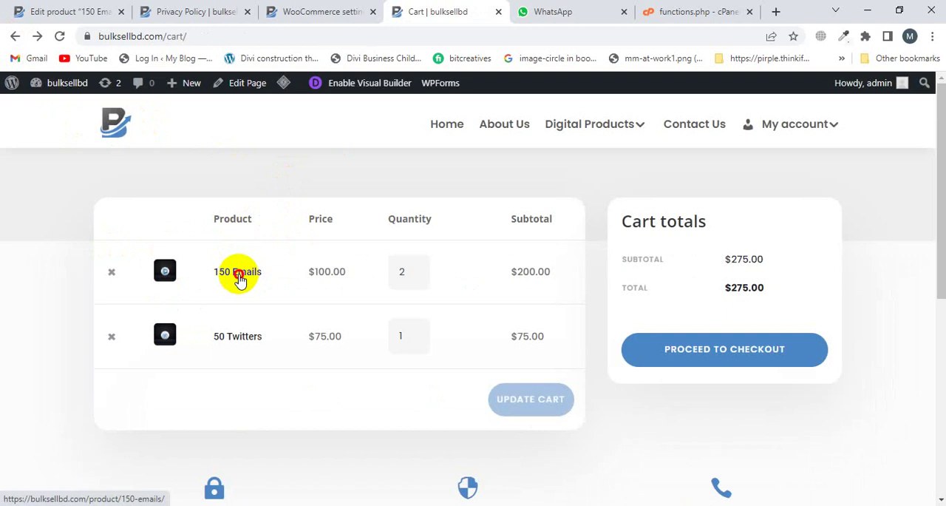
click(237, 272)
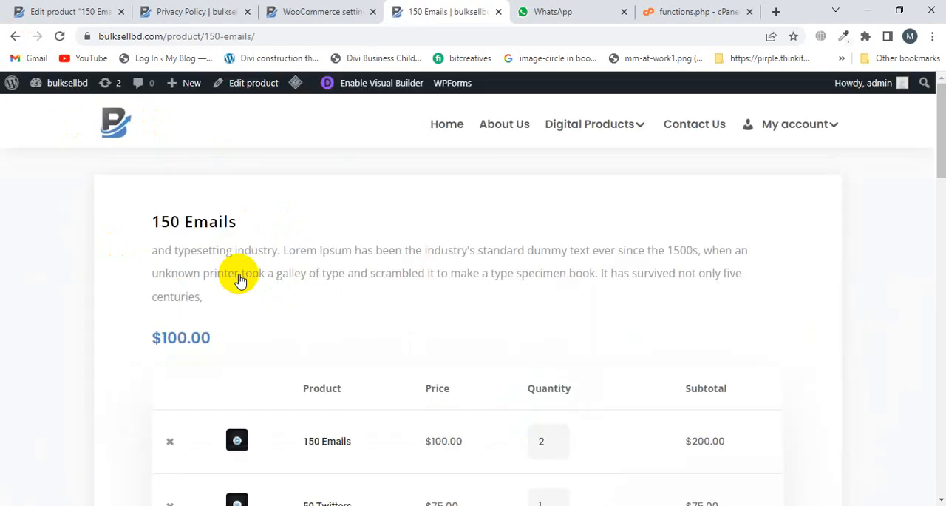
mouse_move(538, 265)
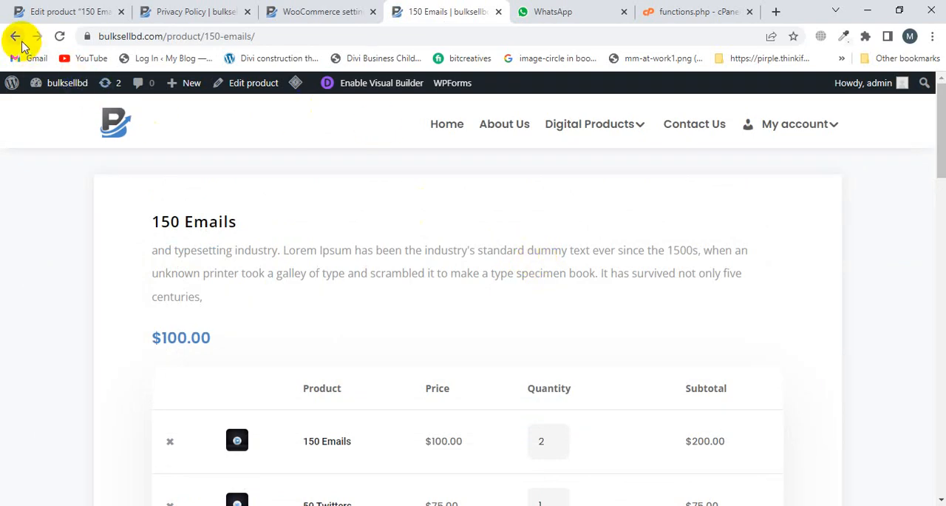
click(18, 37)
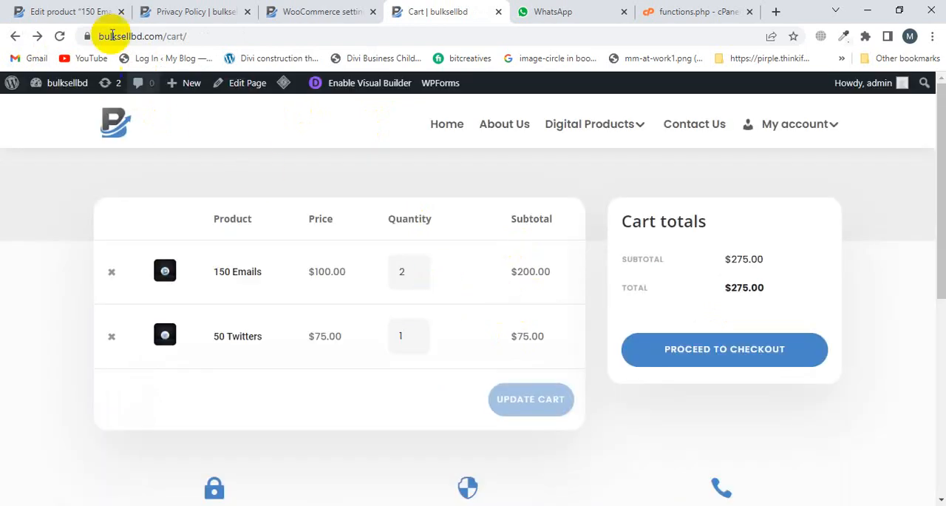
- From the product edit tab, open Appearance > Theme File Editor
click(66, 15)
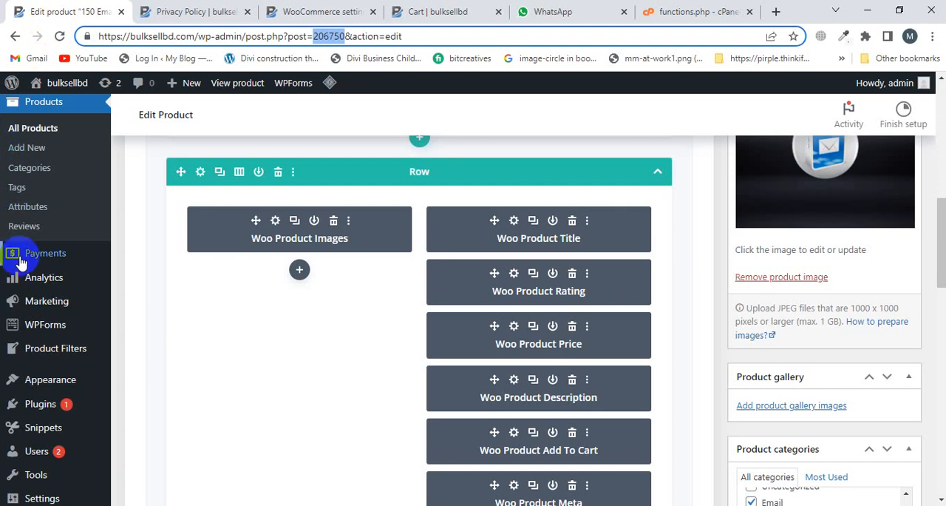
mouse_move(22, 260)
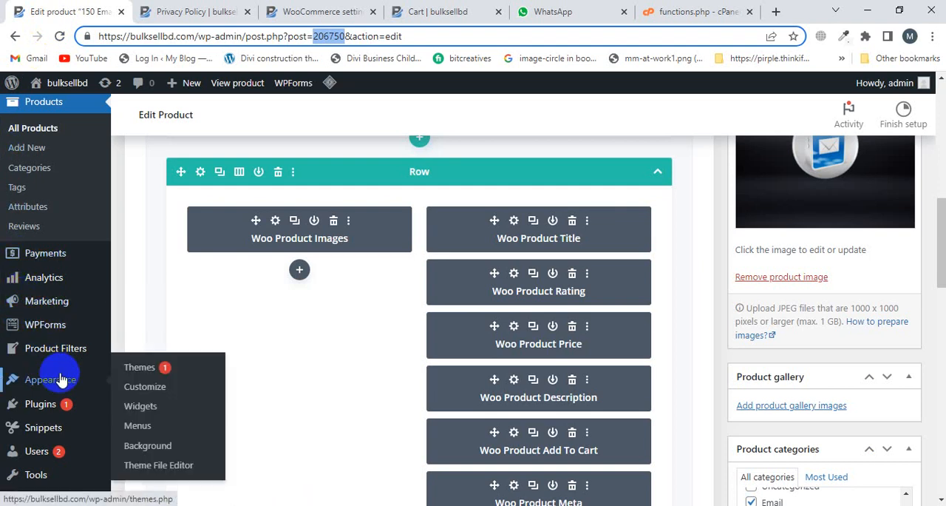
mouse_move(167, 465)
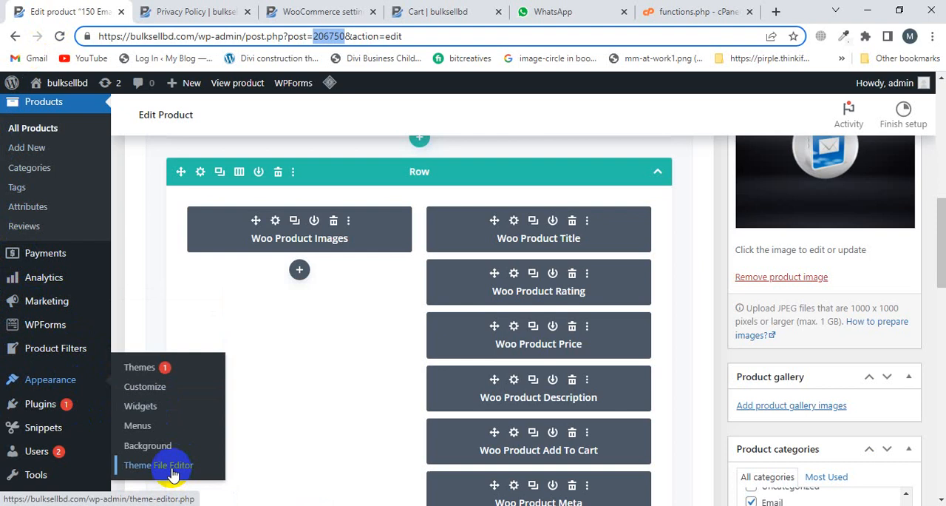
click(166, 465)
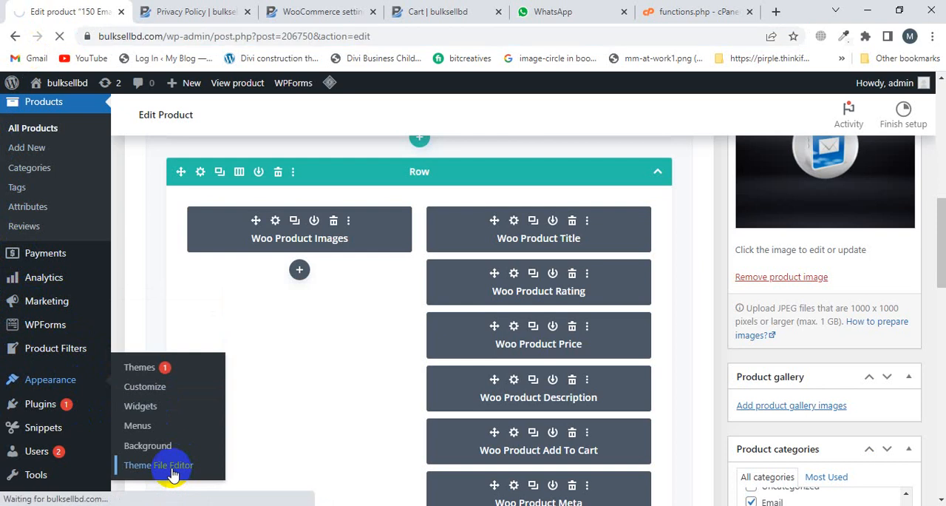
click(158, 465)
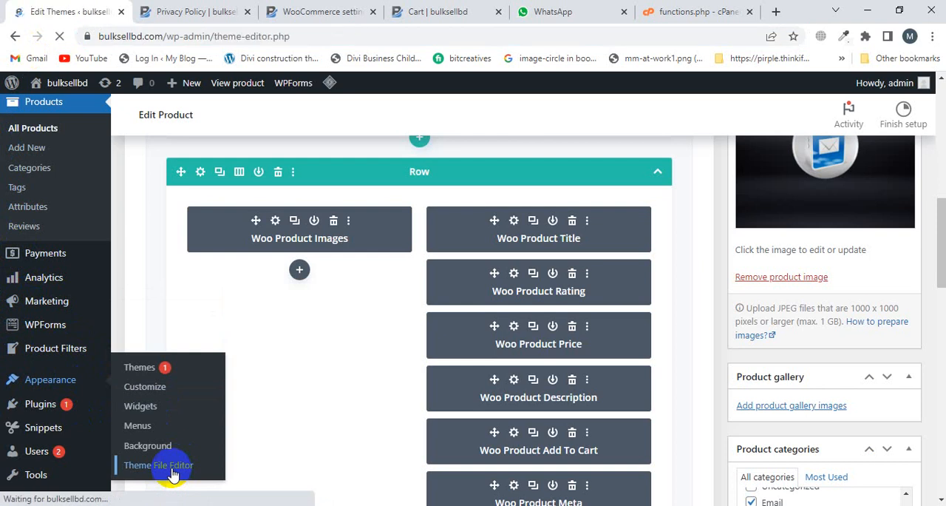
- Open the child theme's functions.php under Theme Files and scroll through its code
click(157, 465)
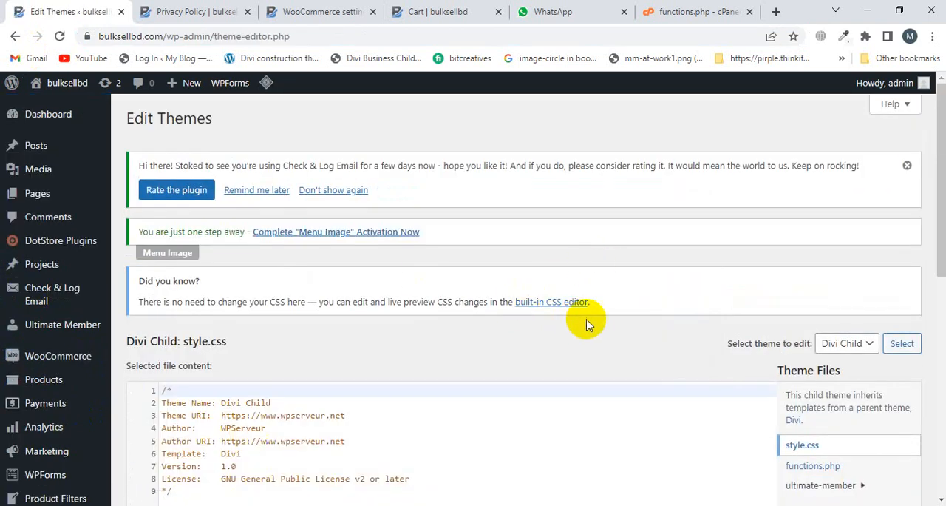
scroll(down, 3)
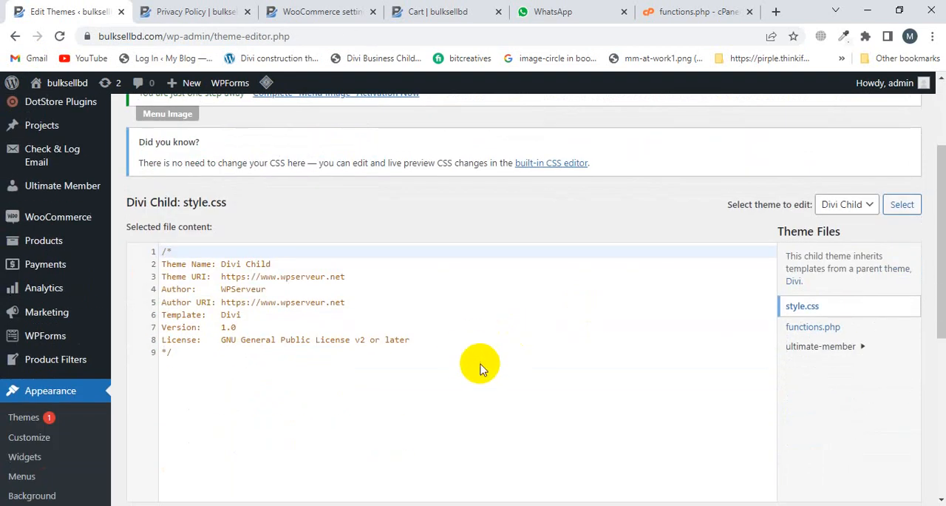
mouse_move(516, 280)
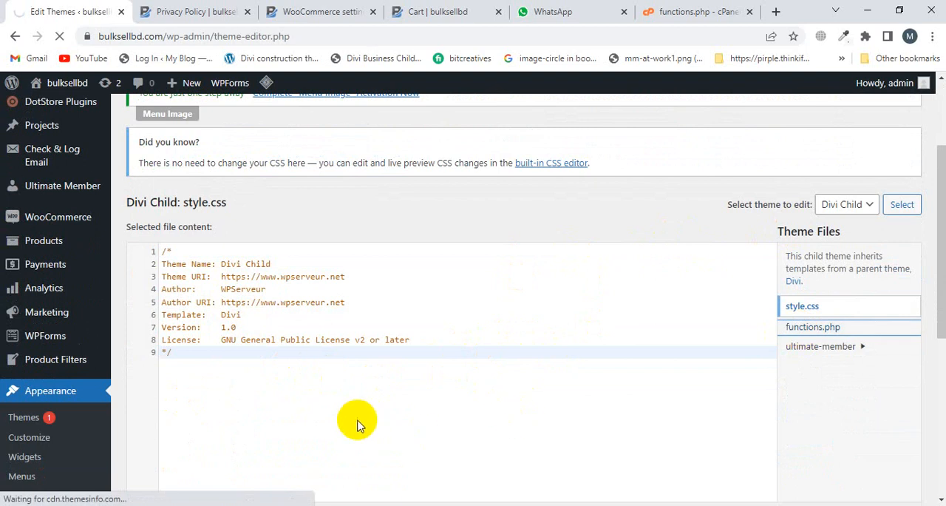
click(812, 327)
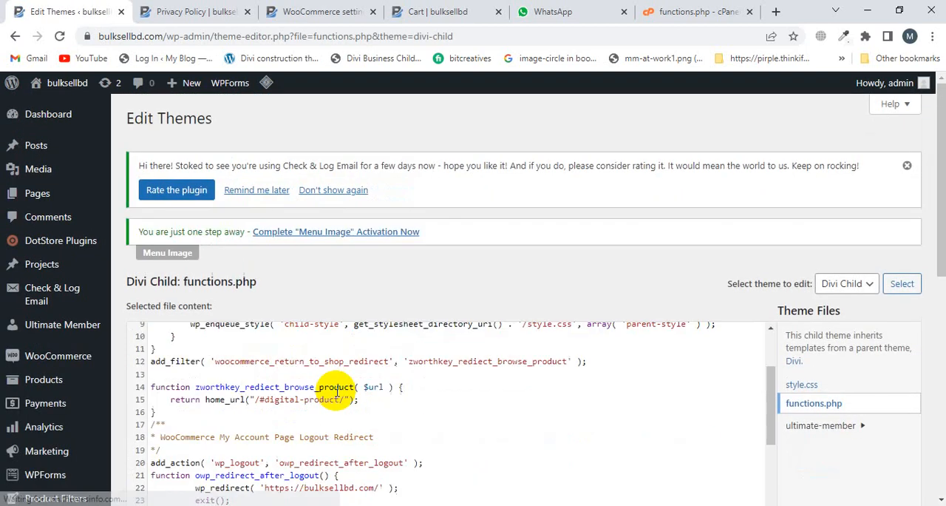
scroll(down, 3)
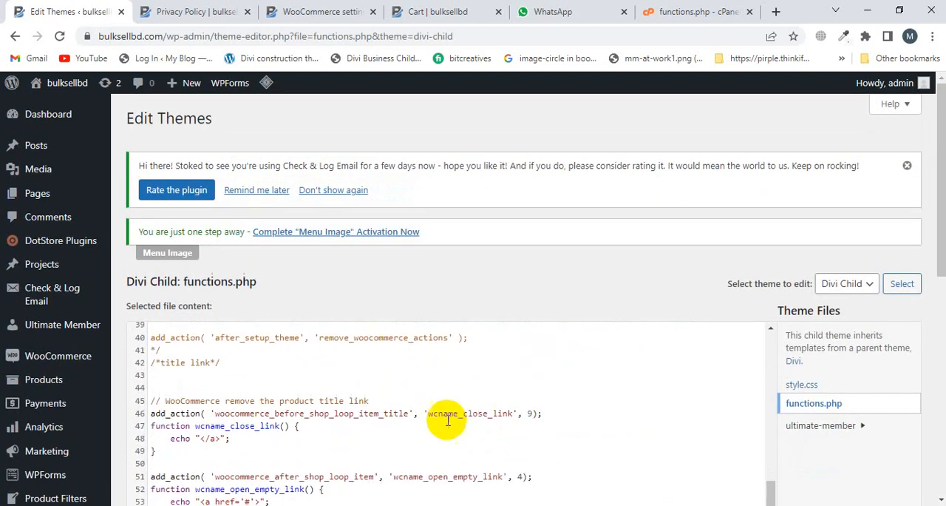
scroll(down, 3)
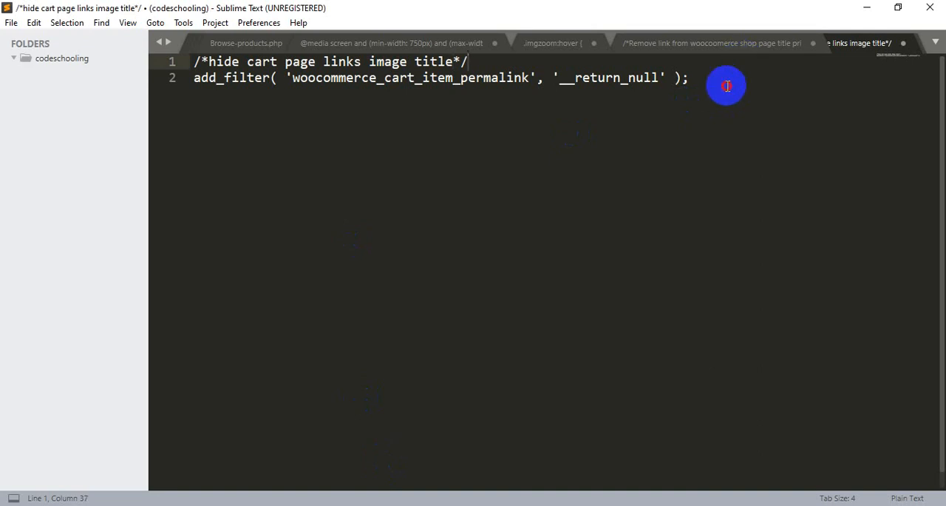
- Copy the add_filter cart-link snippet from Sublime Text into functions.php and update the file
key(ctrl+a)
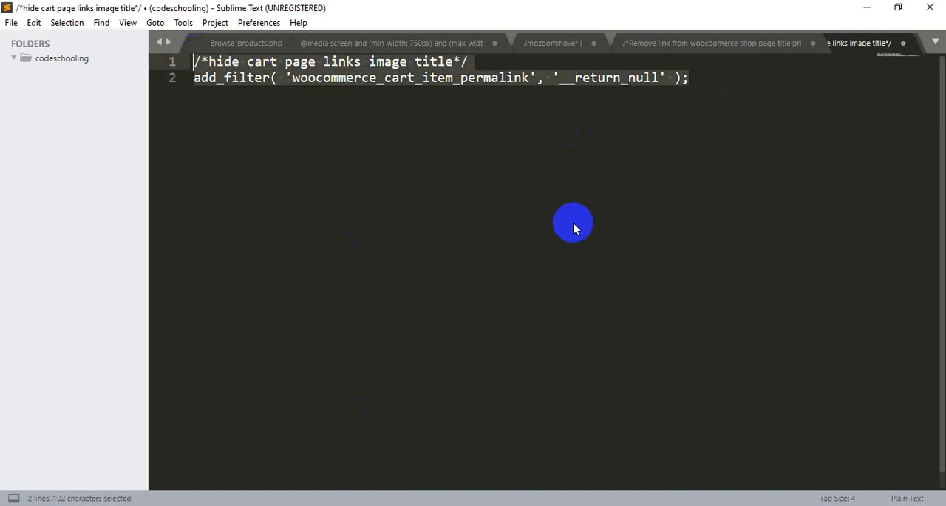
key(ctrl+c)
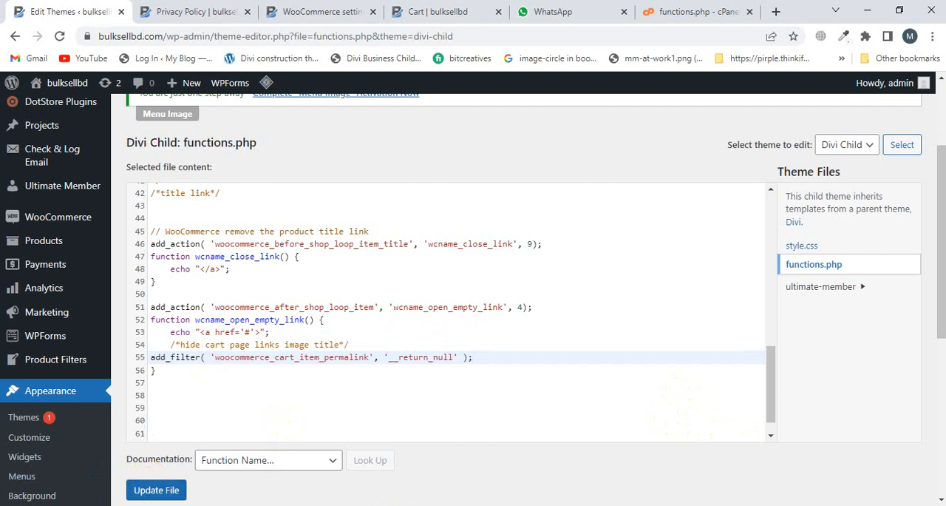
click(156, 489)
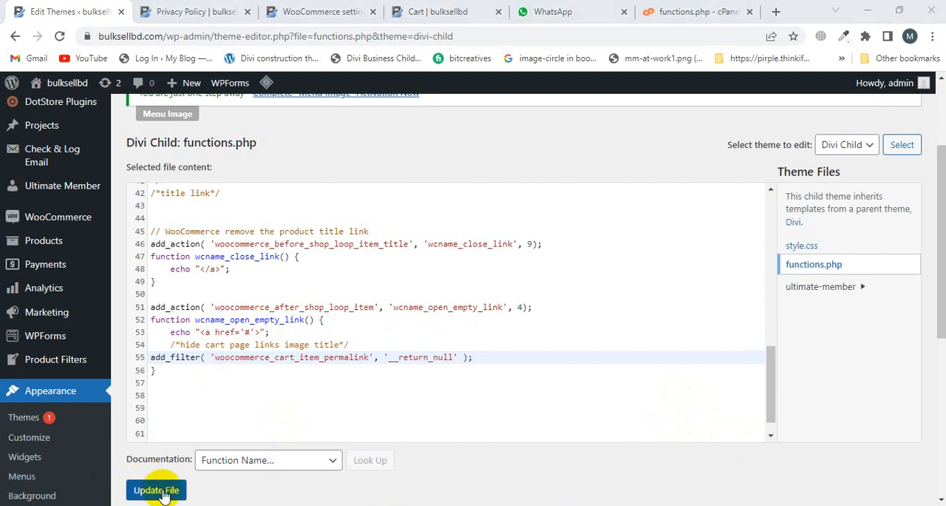
click(155, 490)
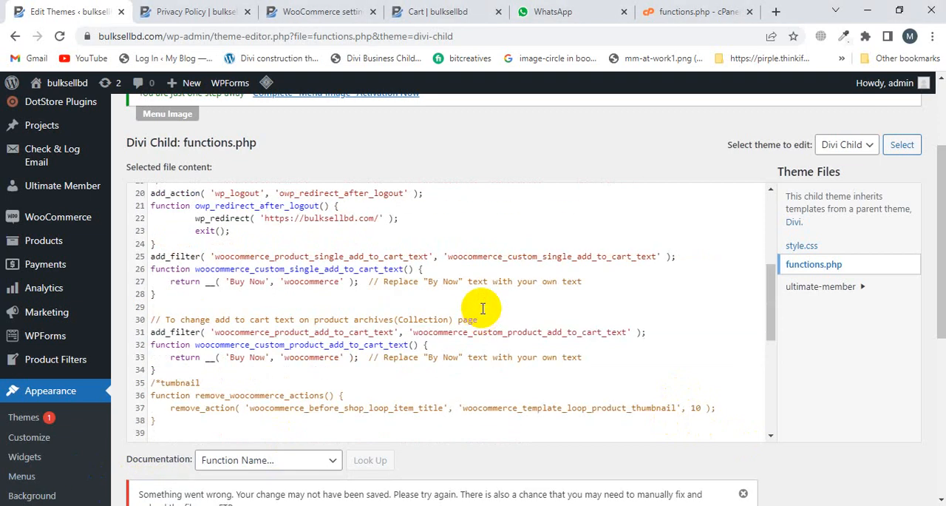
- Reload the cart page listing 150 Emails and 50 Twitters to check the links
click(436, 11)
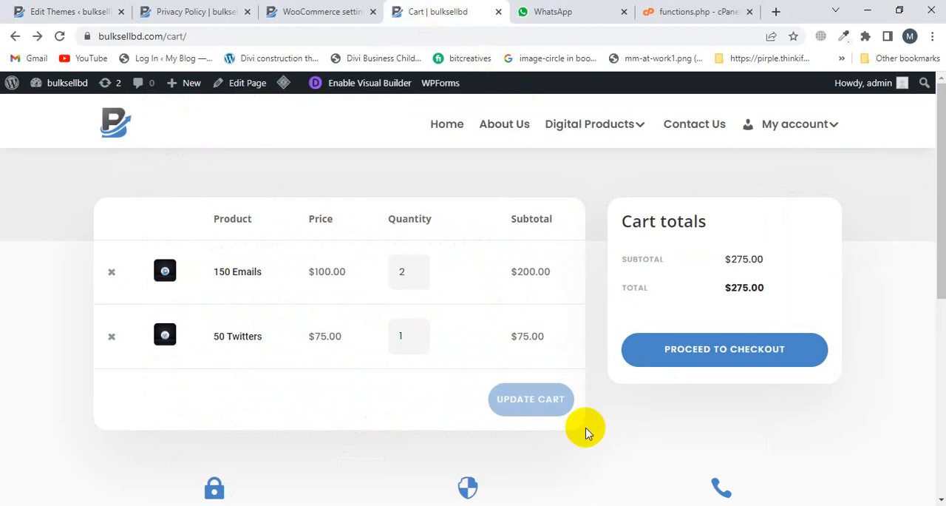
mouse_move(493, 294)
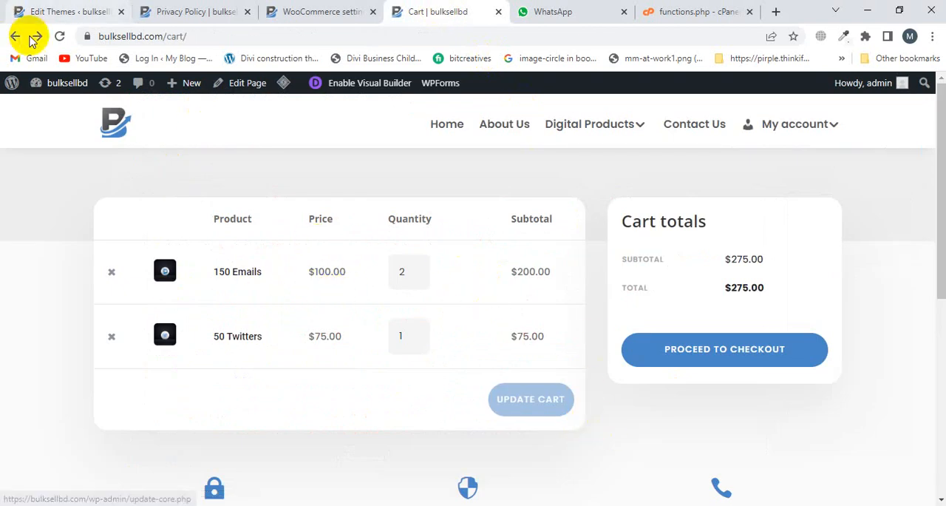
click(59, 36)
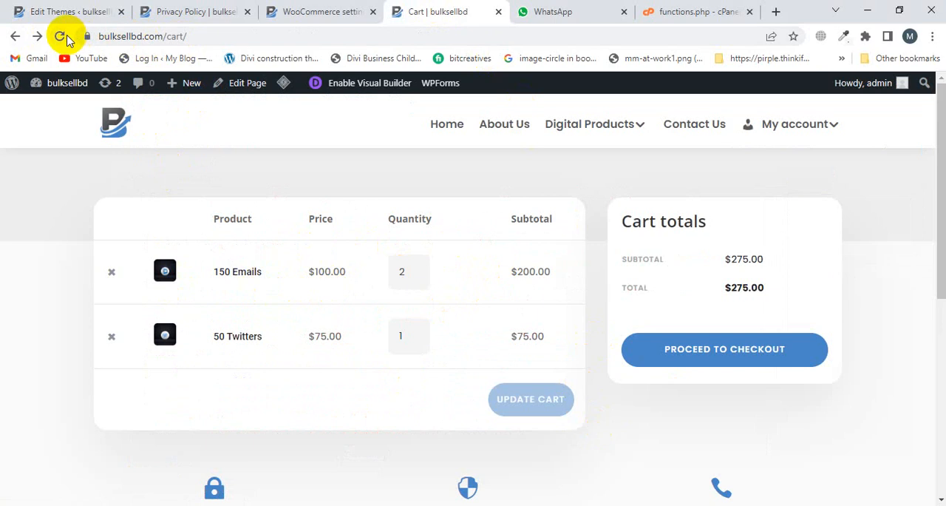
click(59, 35)
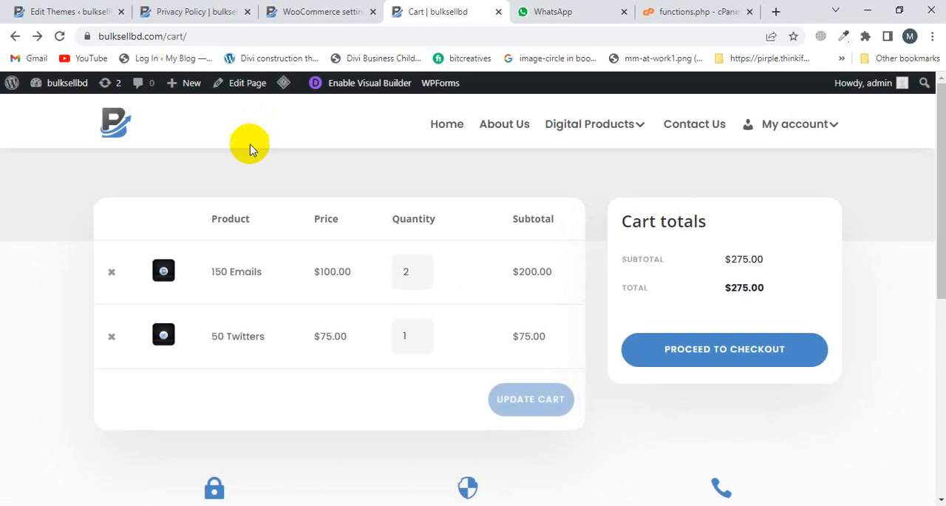
mouse_move(217, 271)
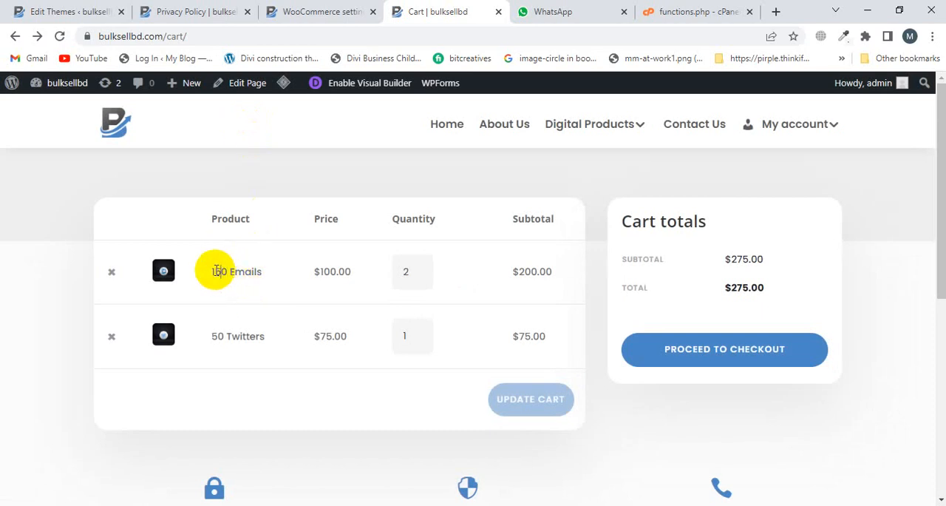
mouse_move(252, 271)
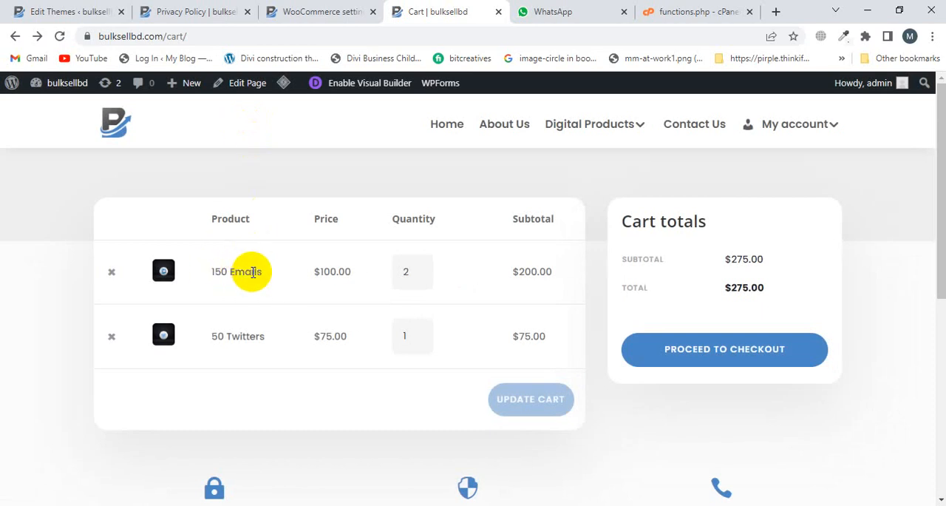
mouse_move(183, 274)
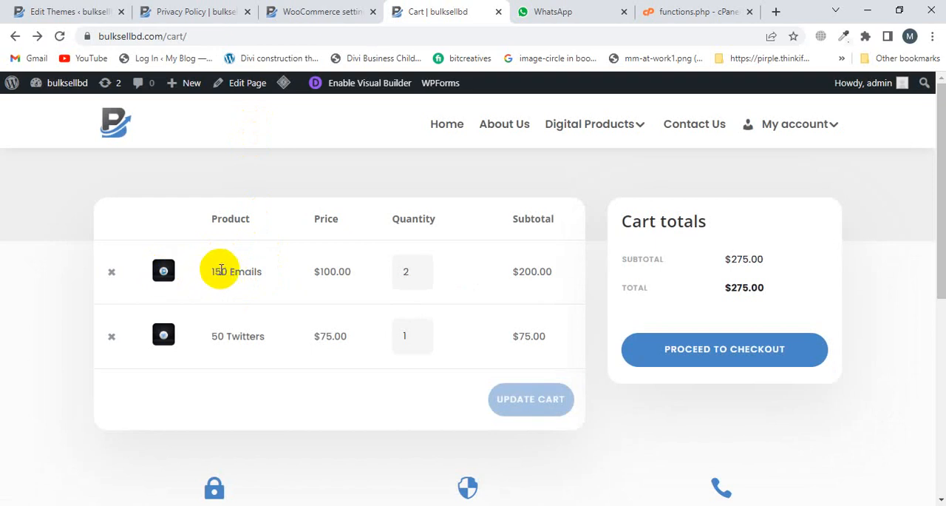
mouse_move(266, 272)
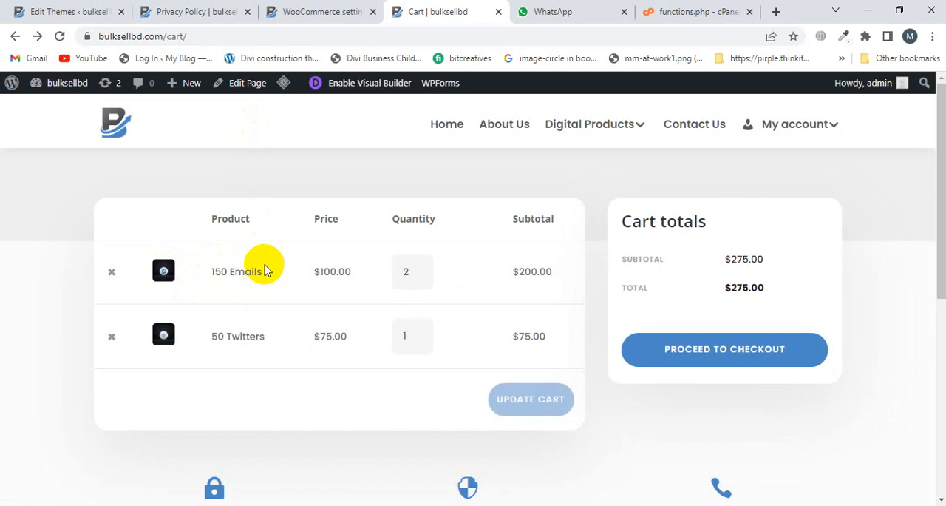
mouse_move(241, 380)
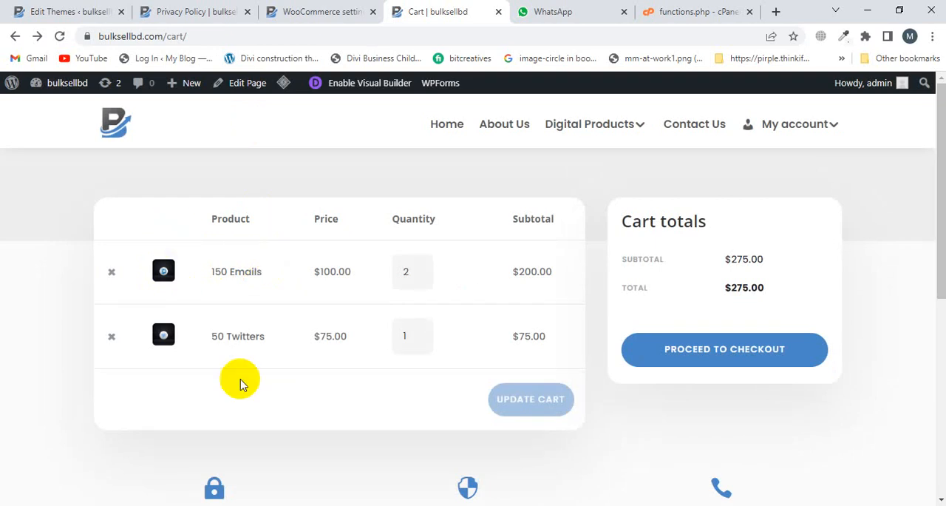